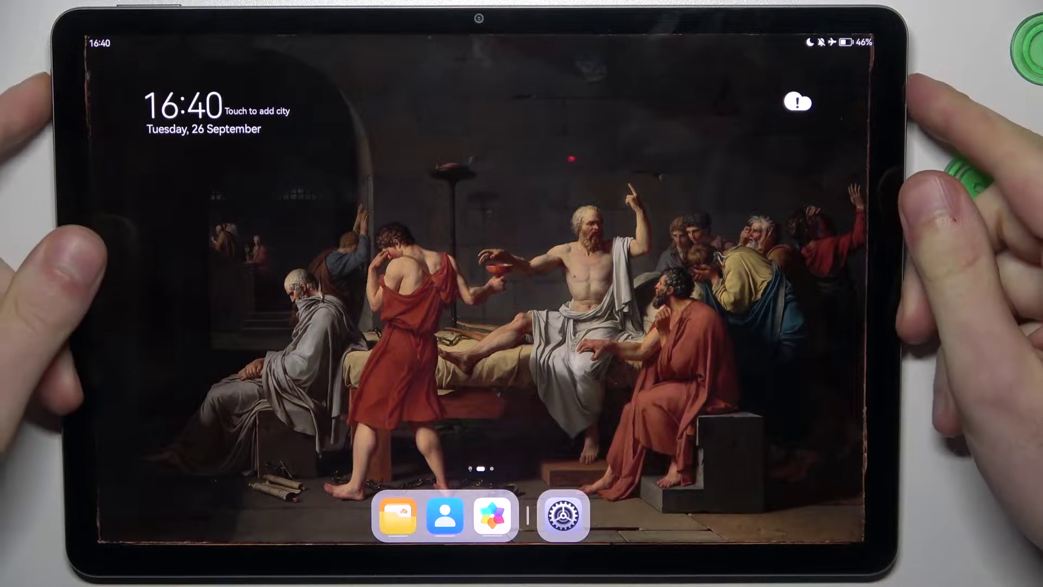
Step: Confirm the wipe by entering 'yes' and start the factory reset of the MatePad
{"action": "left_click_drag", "start_coordinate": [492, 399], "coordinate": [492, 200]}
{"action": "type", "text": "y"}
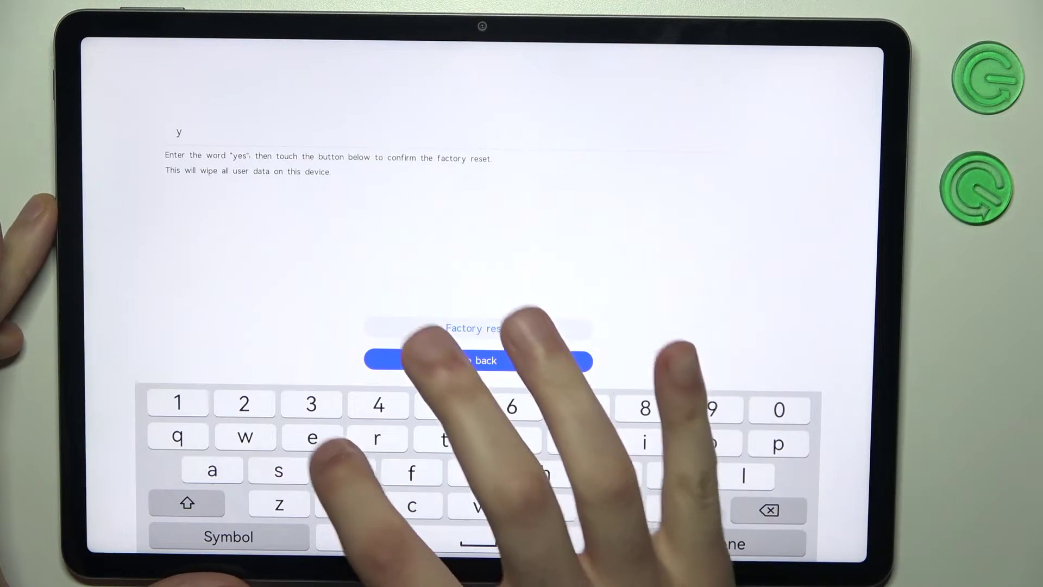
{"action": "type", "text": "es"}
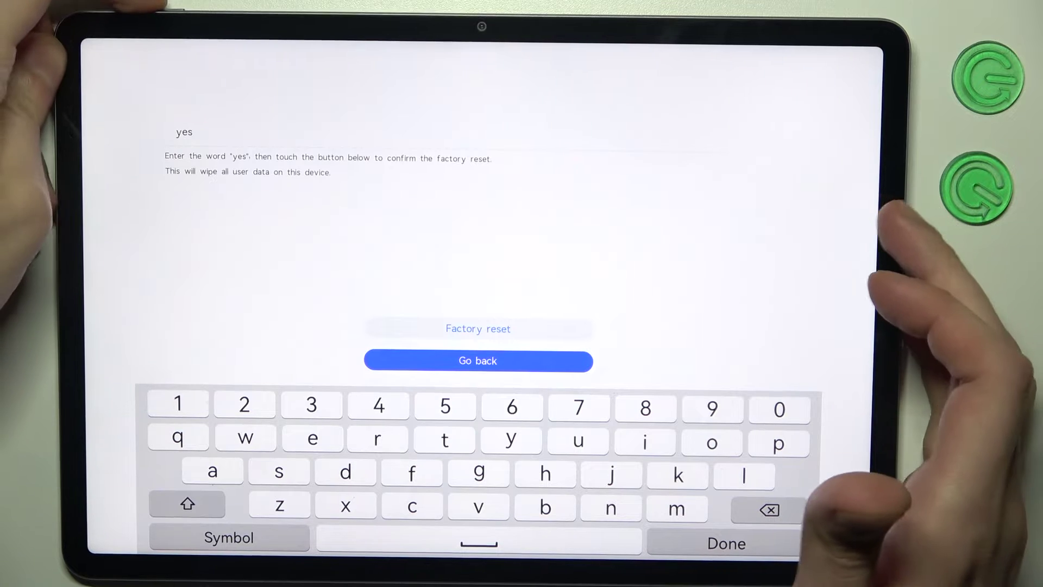
{"action": "left_click", "coordinate": [478, 328]}
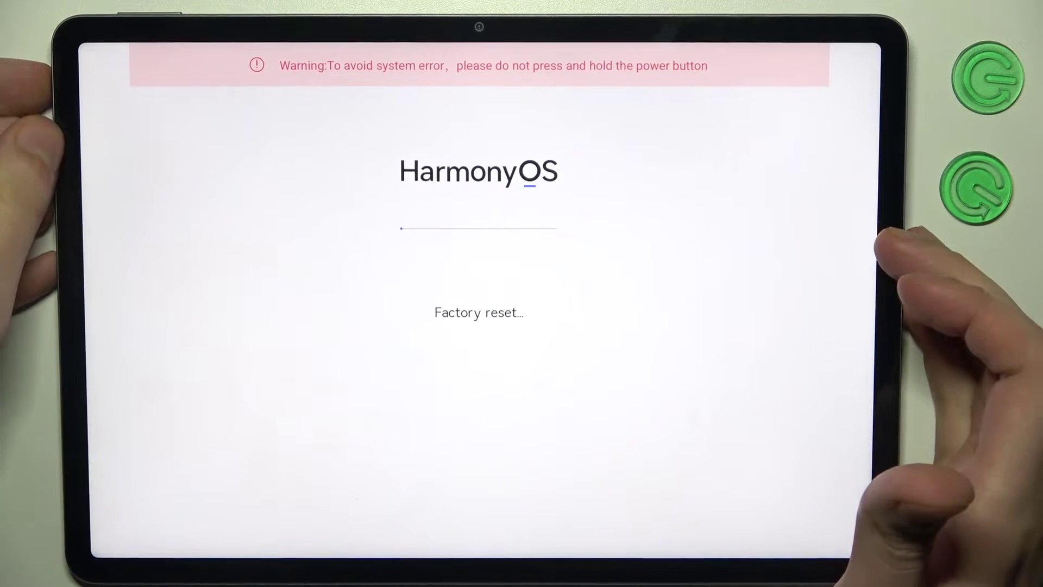